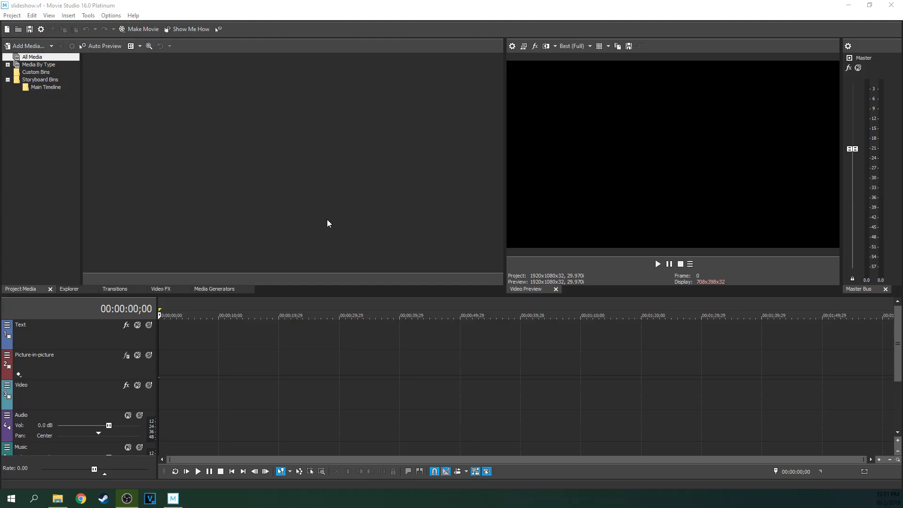
{"action": "mouse_move", "coordinate": [178, 129]}
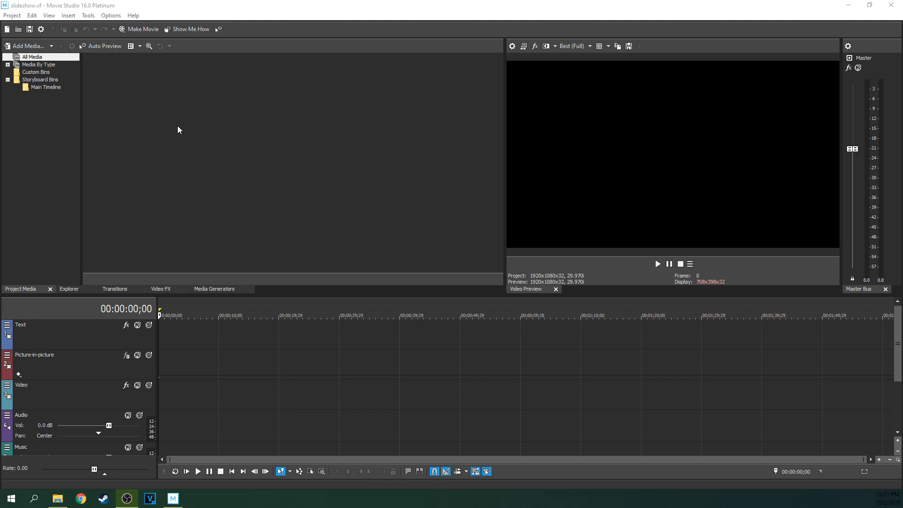
{"action": "mouse_move", "coordinate": [267, 167]}
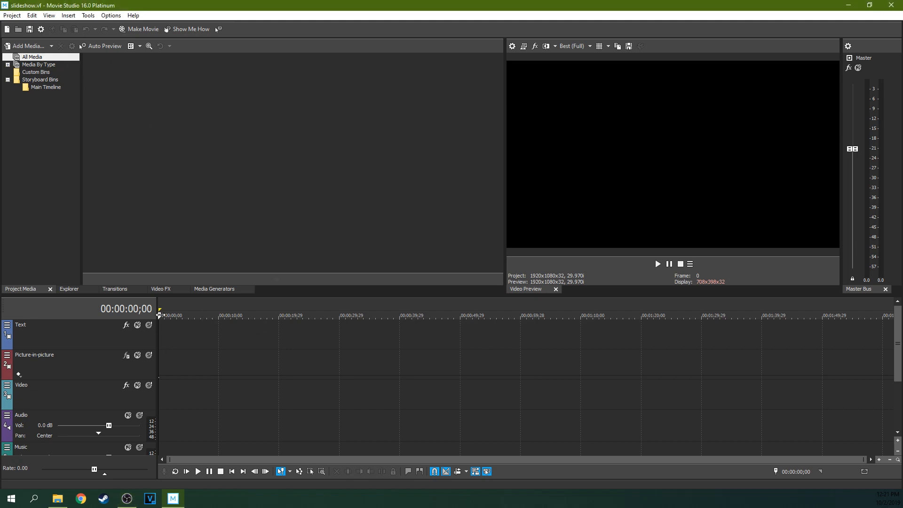
{"action": "mouse_move", "coordinate": [504, 273]}
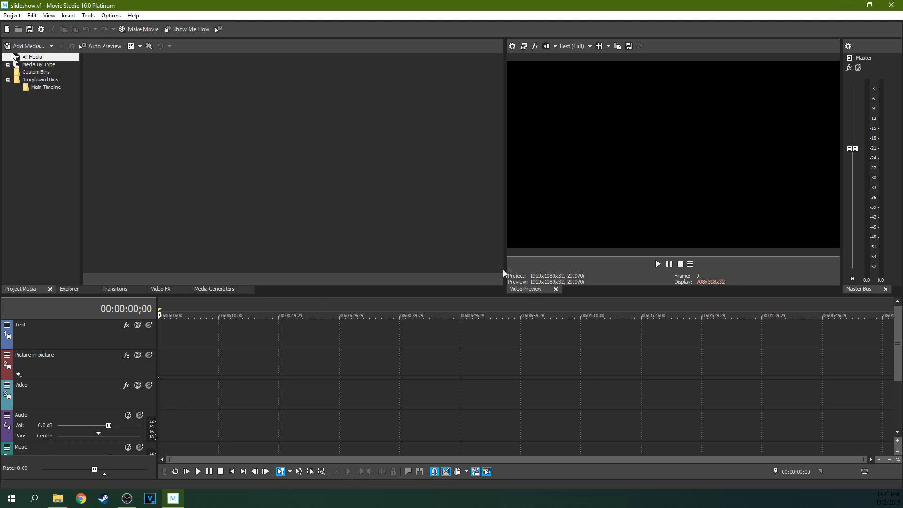
{"action": "mouse_move", "coordinate": [251, 182]}
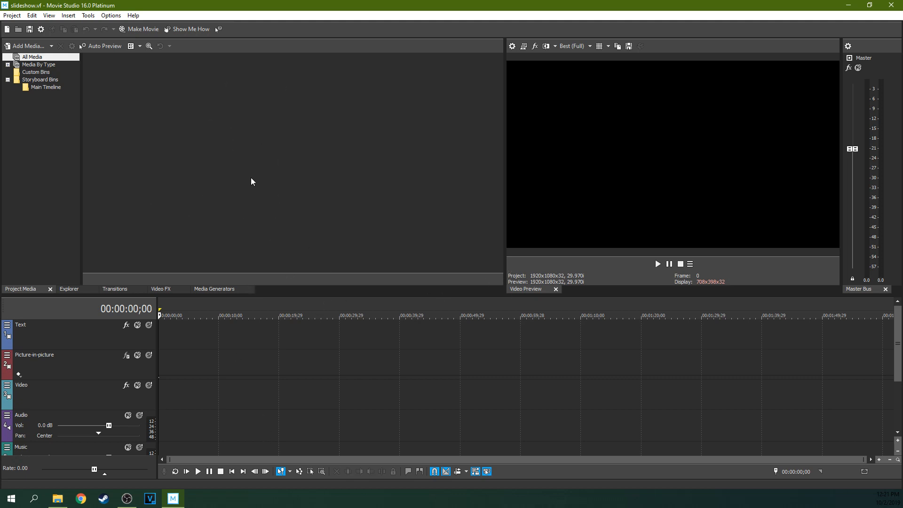
{"action": "mouse_move", "coordinate": [171, 145]}
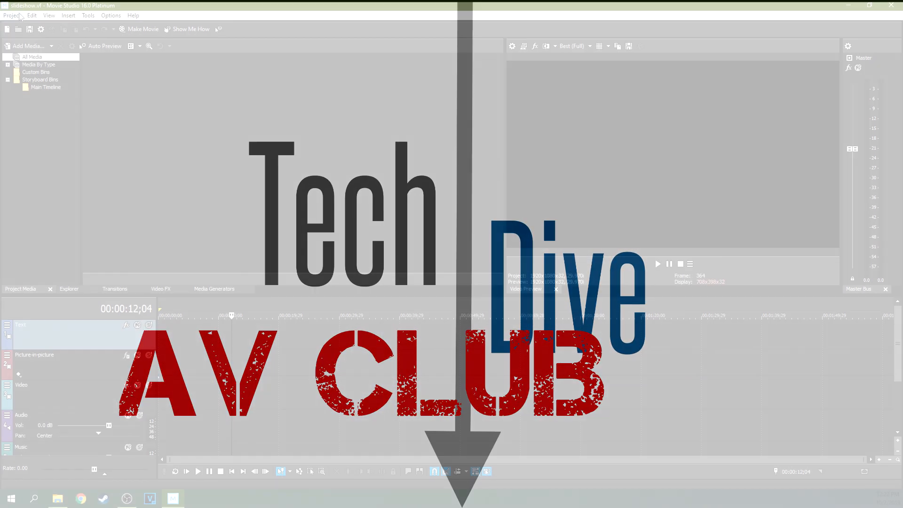
Launch the Slideshow Creator from Insert > Slideshow.
{"action": "left_click", "coordinate": [68, 15]}
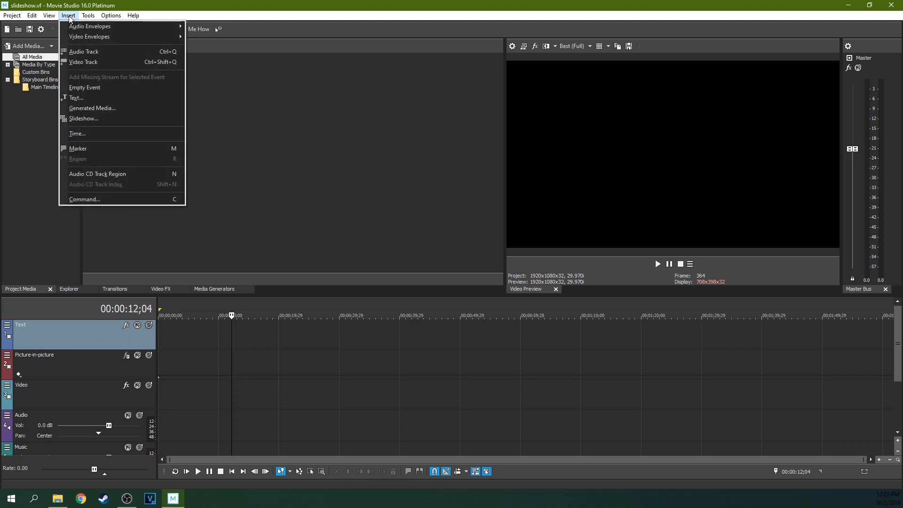
{"action": "mouse_move", "coordinate": [83, 119]}
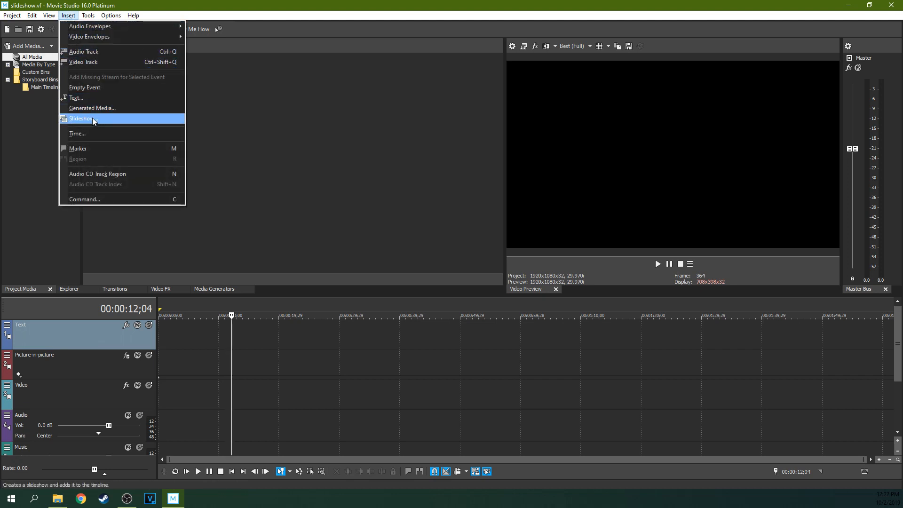
{"action": "left_click", "coordinate": [81, 118]}
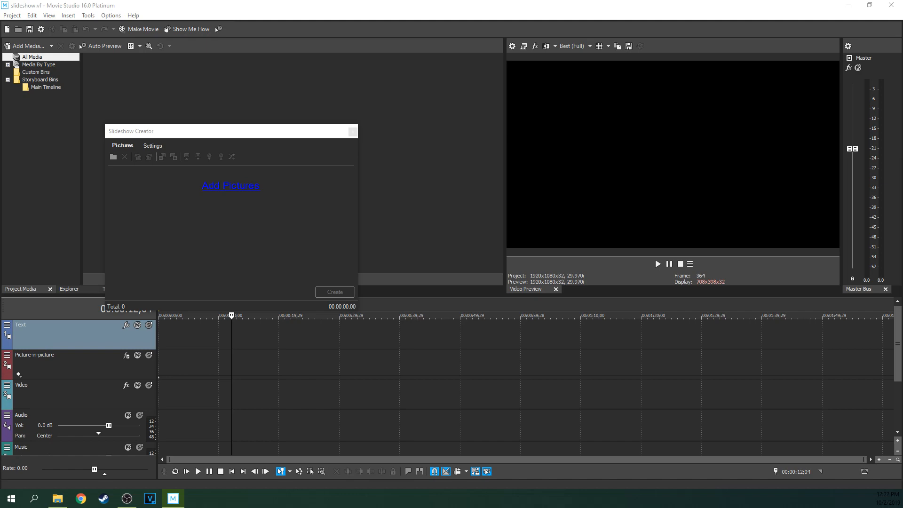
Add all 99 images from the thumbnails folder, about 3:19 total.
{"action": "left_click", "coordinate": [231, 185]}
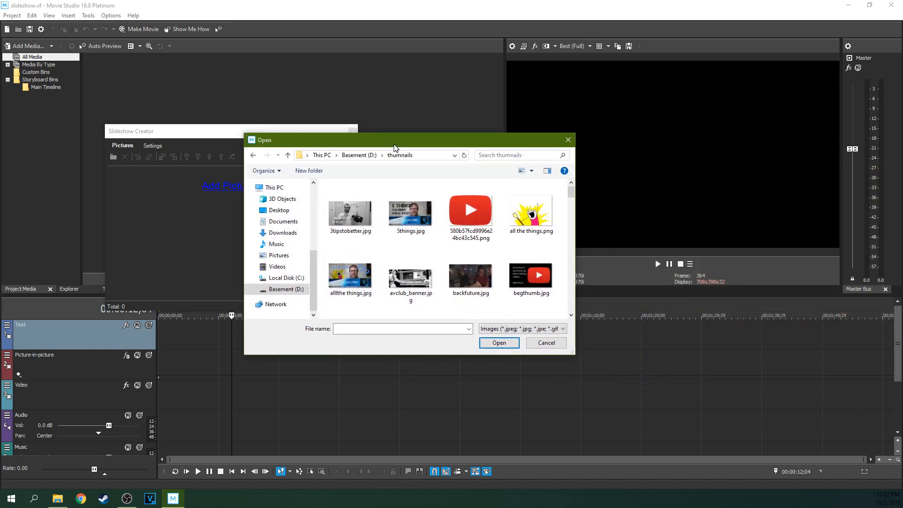
{"action": "mouse_move", "coordinate": [570, 190]}
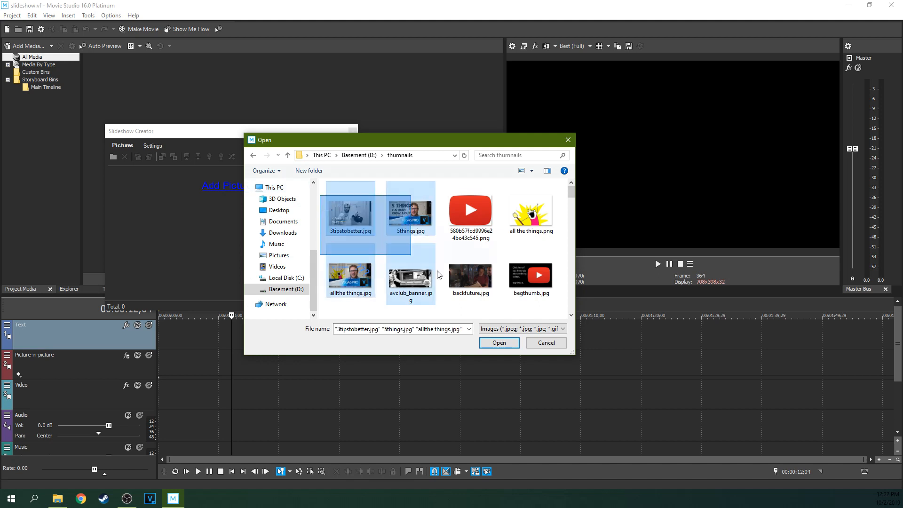
{"action": "scroll", "scroll_direction": "down", "scroll_amount": 3}
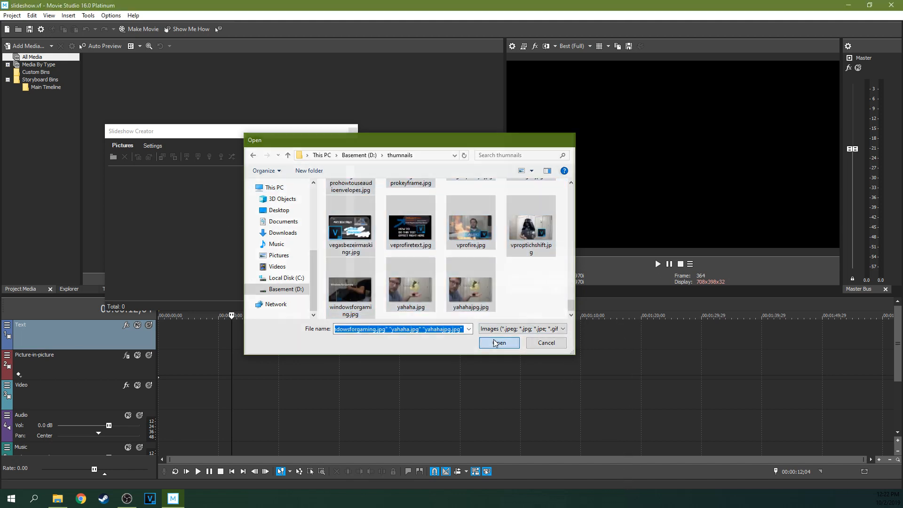
{"action": "left_click", "coordinate": [498, 342]}
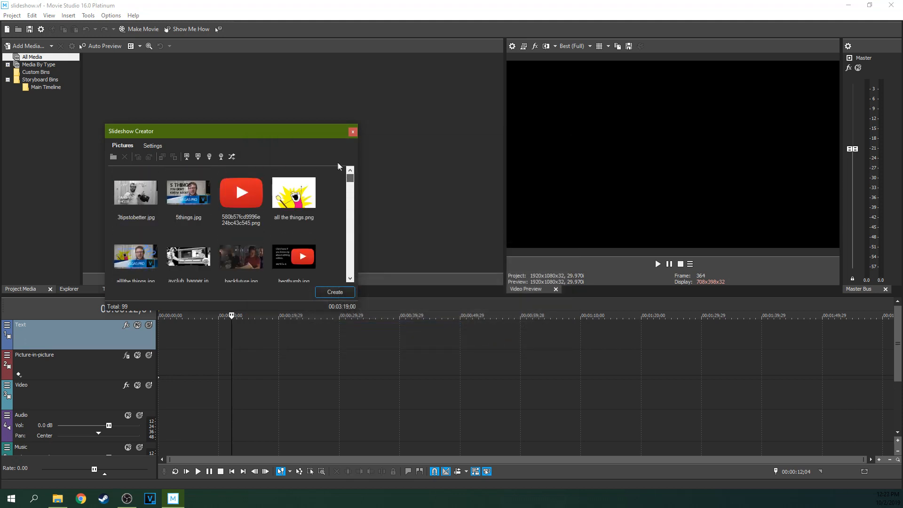
In Settings, start at 00:00:00;00 and raise Time per picture to 4.00 seconds.
{"action": "left_click", "coordinate": [153, 145]}
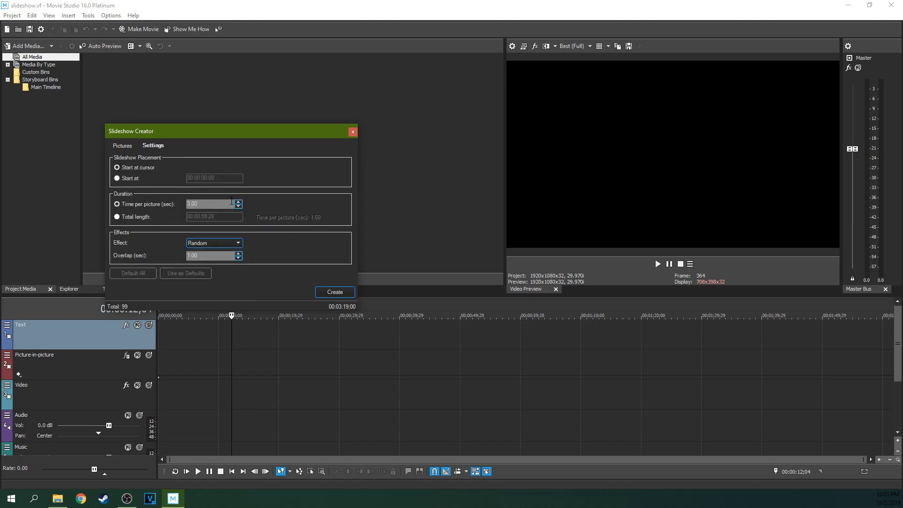
{"action": "left_click", "coordinate": [118, 168]}
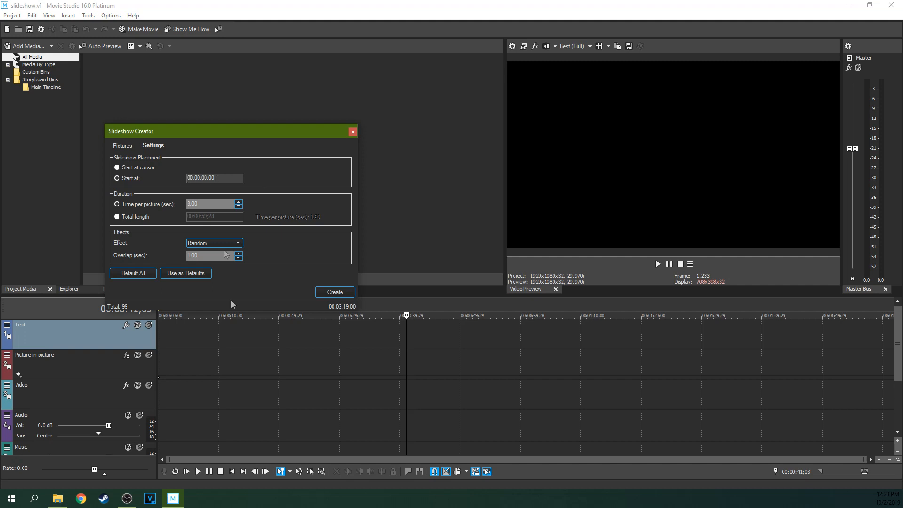
{"action": "mouse_move", "coordinate": [149, 217]}
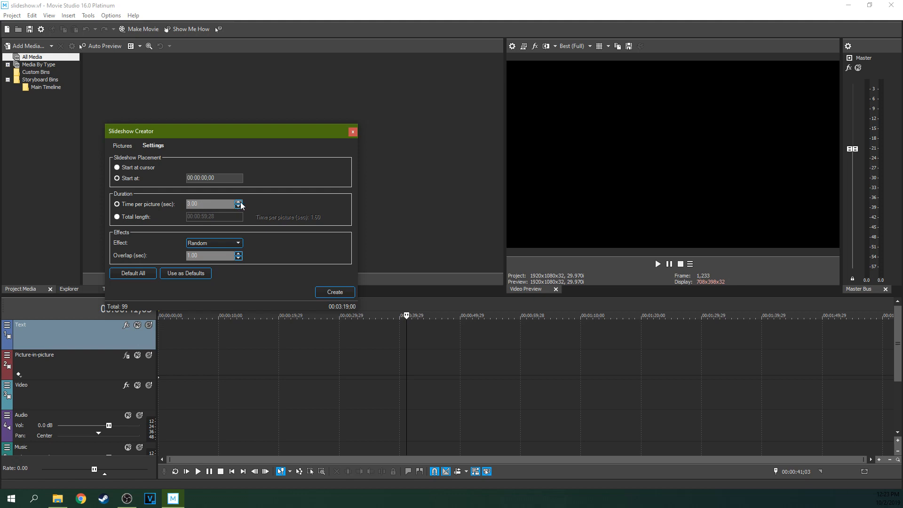
{"action": "left_click", "coordinate": [238, 203]}
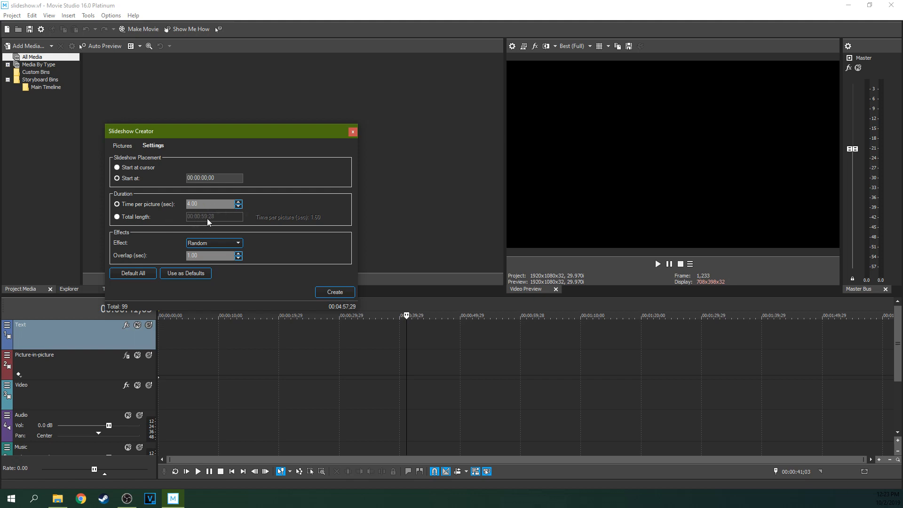
{"action": "mouse_move", "coordinate": [249, 210]}
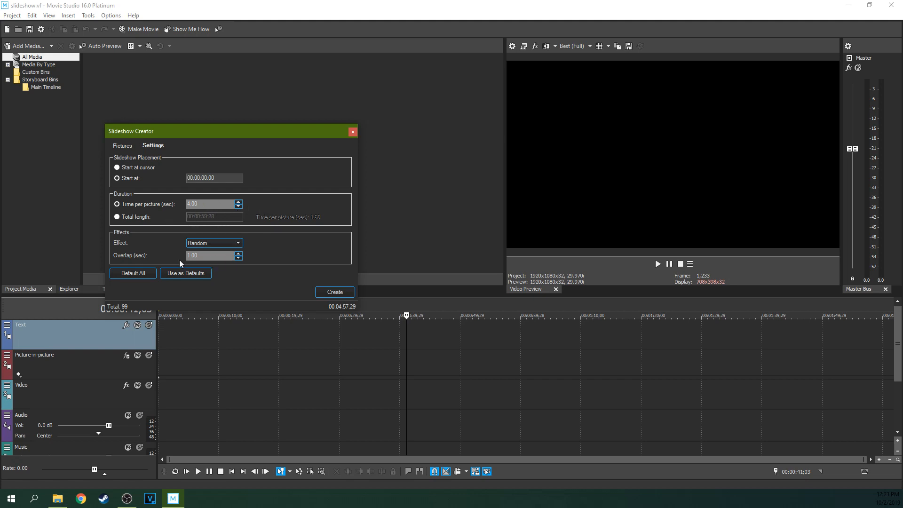
{"action": "mouse_move", "coordinate": [218, 238]}
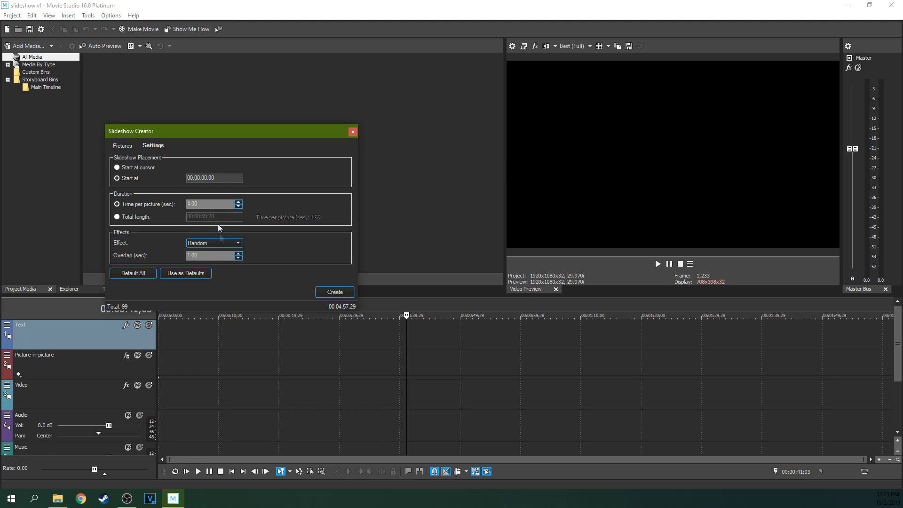
{"action": "mouse_move", "coordinate": [214, 203]}
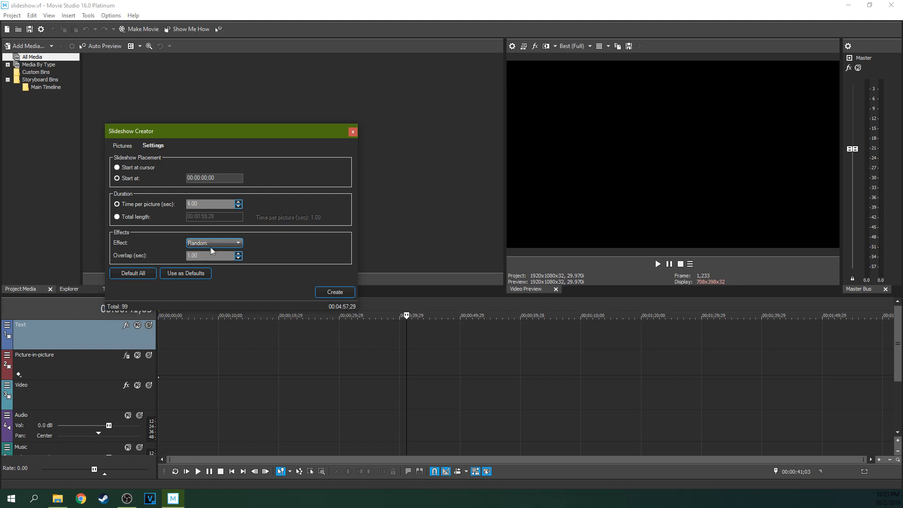
Time the slideshow per picture at 4.00 seconds and keep the Random effect.
{"action": "left_click", "coordinate": [117, 217]}
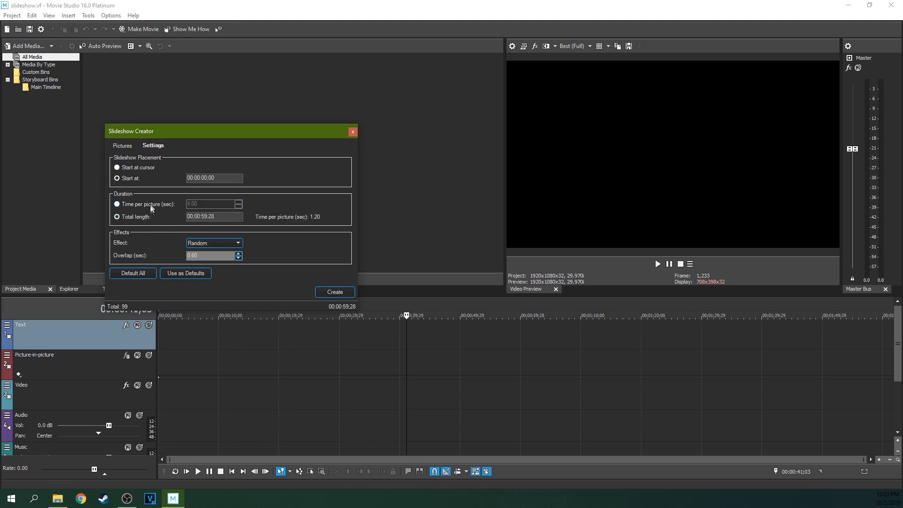
{"action": "left_click", "coordinate": [117, 204]}
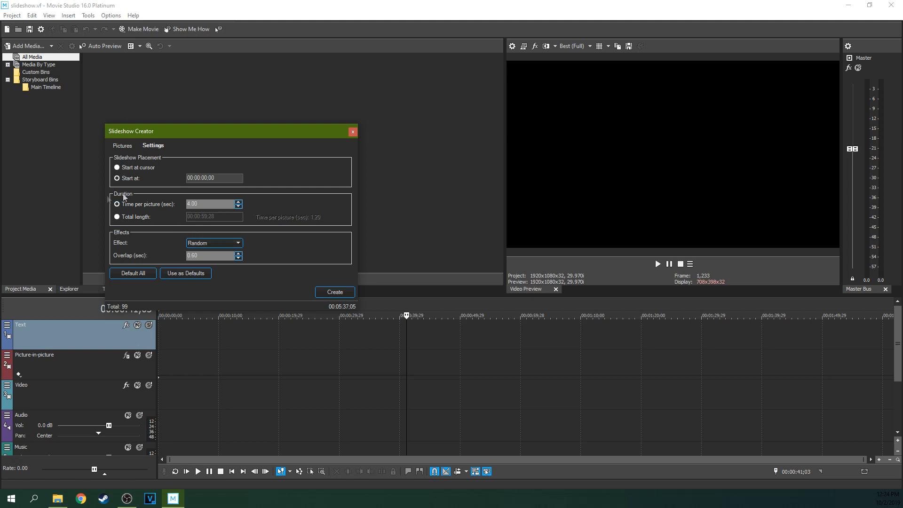
{"action": "left_click", "coordinate": [237, 242]}
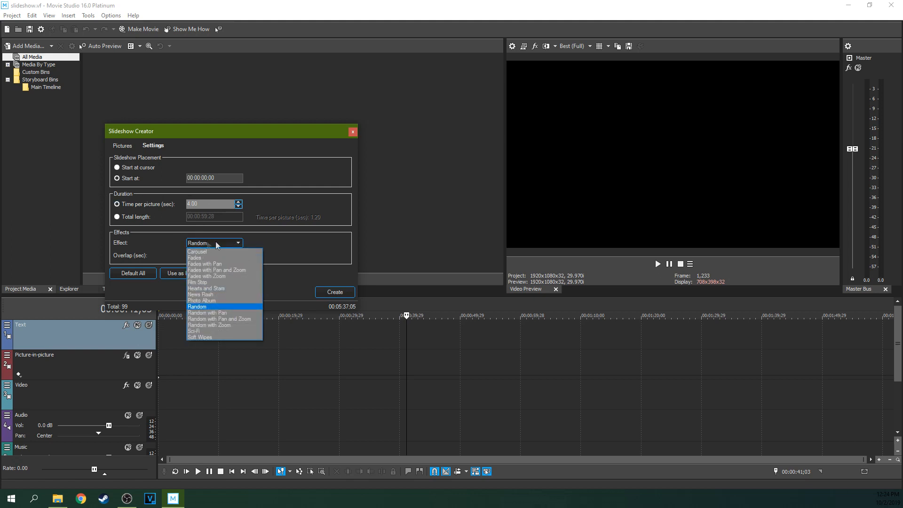
{"action": "mouse_move", "coordinate": [275, 241]}
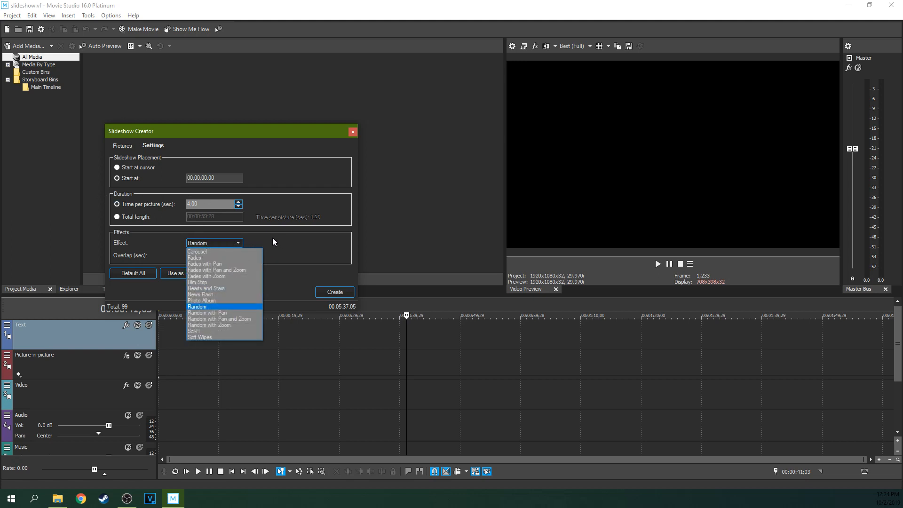
{"action": "left_click", "coordinate": [196, 307]}
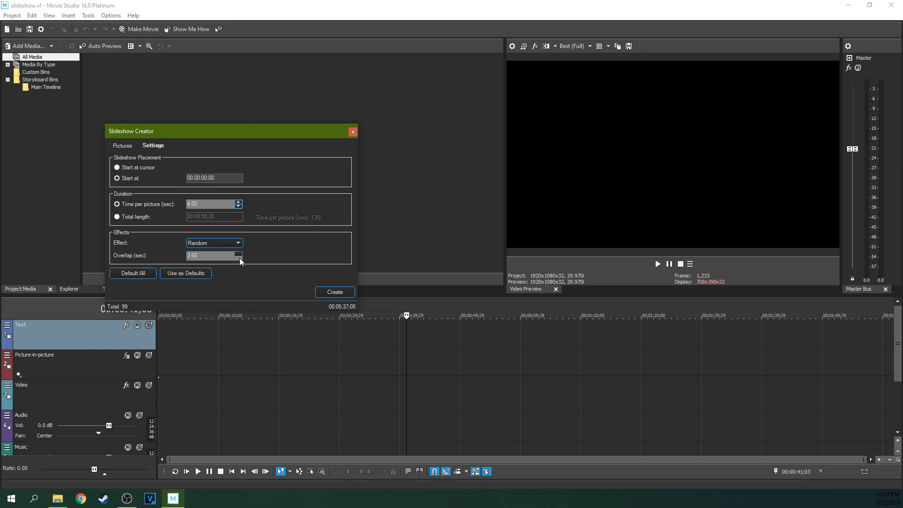
Raise Overlap to 1.10 seconds and create the 99-picture slideshow on the timeline.
{"action": "left_click", "coordinate": [238, 253]}
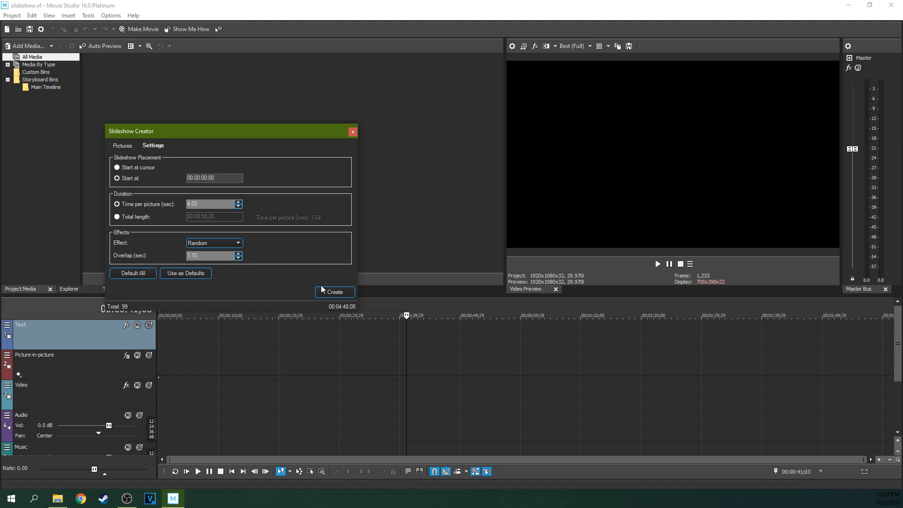
{"action": "left_click", "coordinate": [335, 292]}
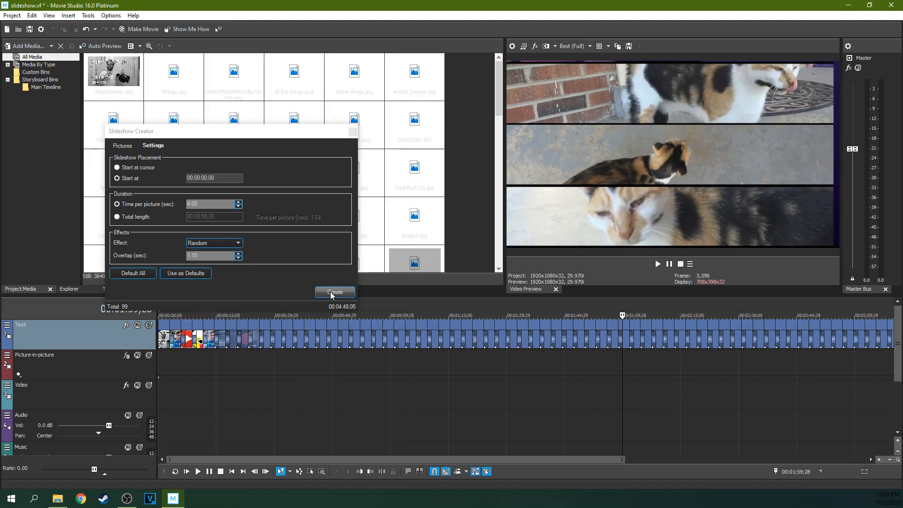
Play the generated slideshow in Video Preview to about 52 seconds, then pause.
{"action": "left_click", "coordinate": [335, 291]}
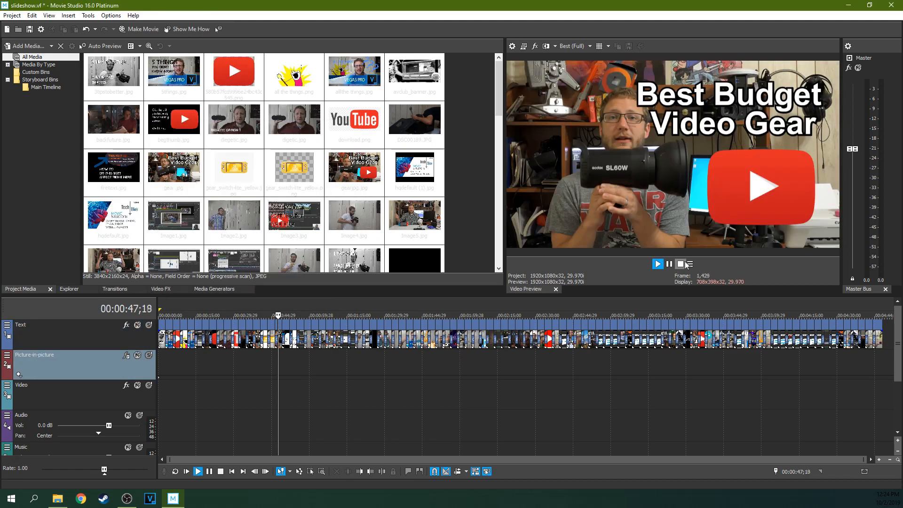
{"action": "left_click", "coordinate": [657, 264]}
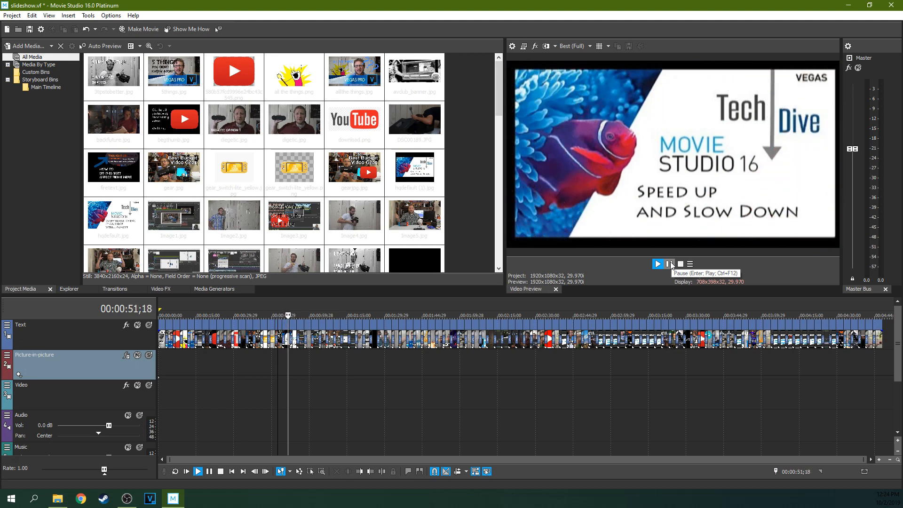
{"action": "left_click", "coordinate": [669, 263]}
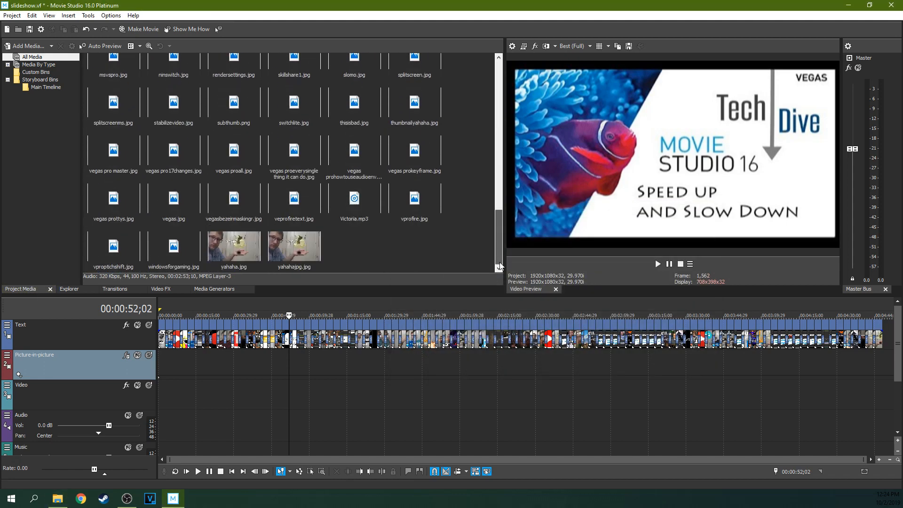
Place Victoria.mp3 on the audio track at the start and play from the beginning.
{"action": "scroll", "scroll_direction": "down", "scroll_amount": 3}
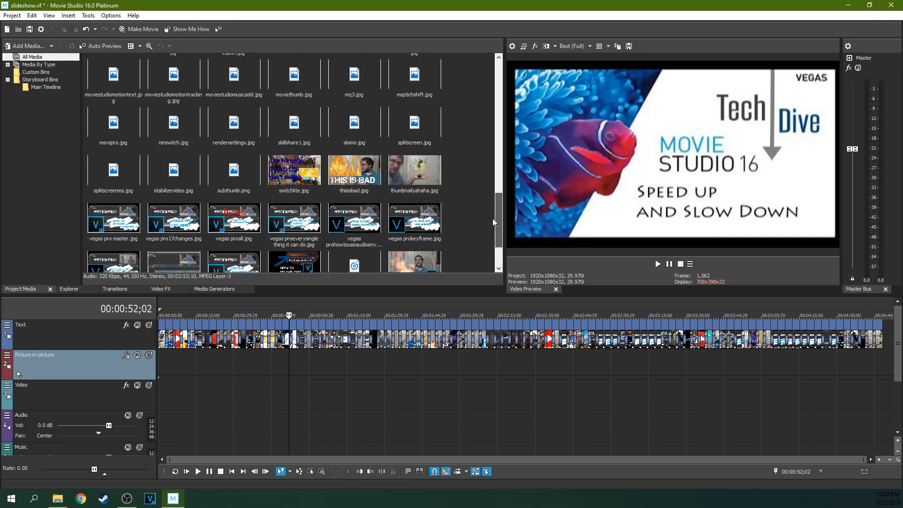
{"action": "scroll", "scroll_direction": "down", "scroll_amount": 3}
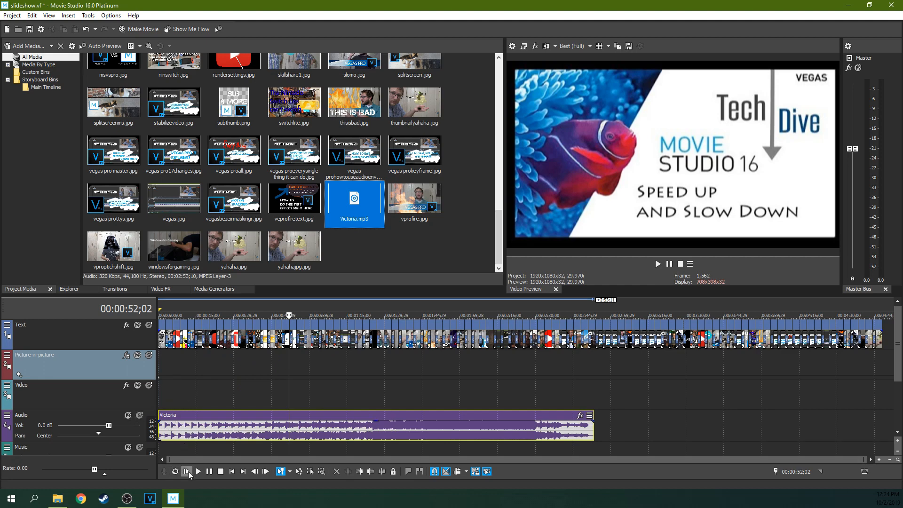
{"action": "left_click", "coordinate": [197, 471]}
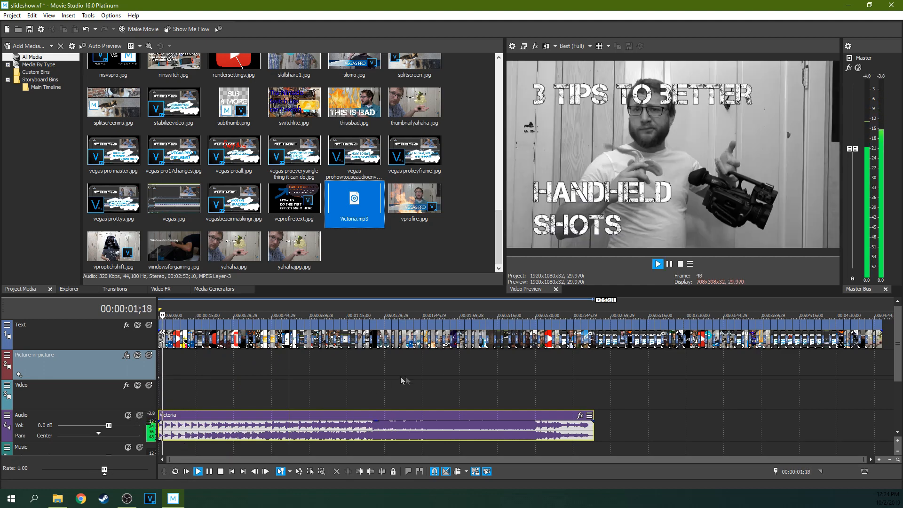
Preview the slideshow with music to about 12 seconds, then pause playback.
{"action": "left_click", "coordinate": [657, 263]}
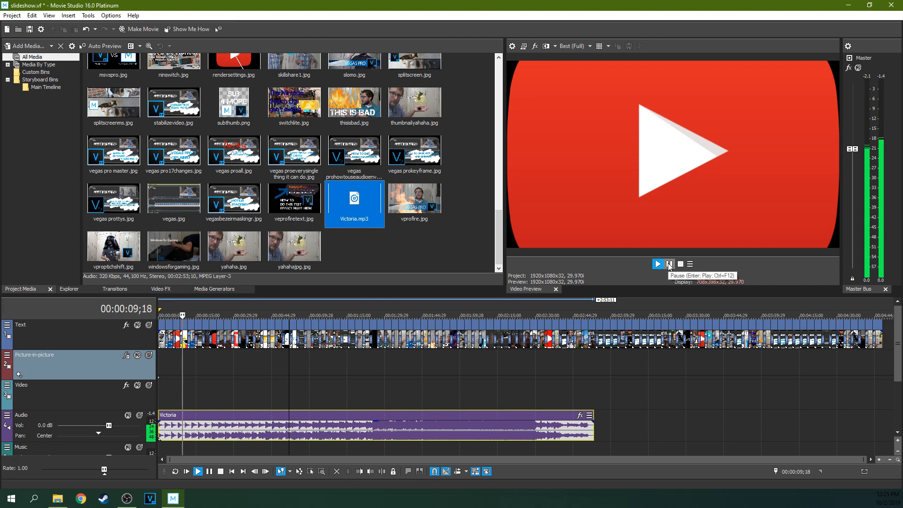
{"action": "left_click", "coordinate": [658, 263]}
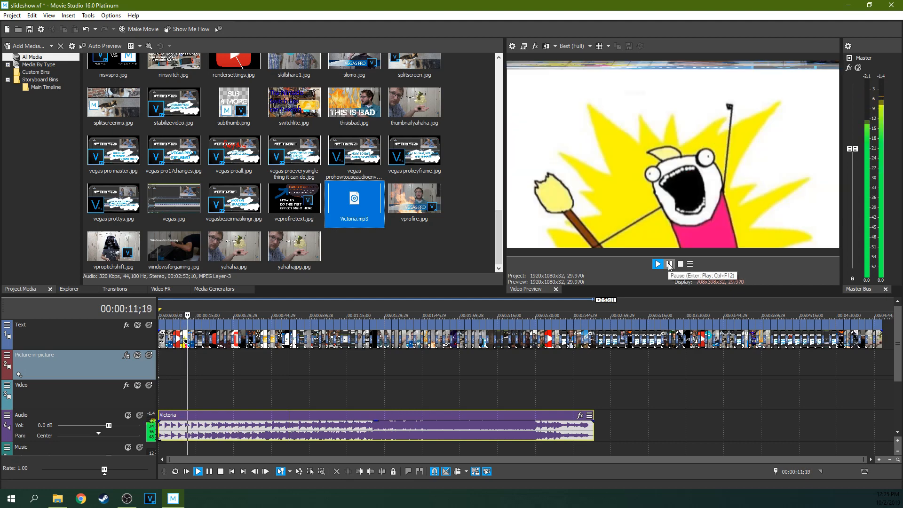
{"action": "left_click", "coordinate": [657, 263]}
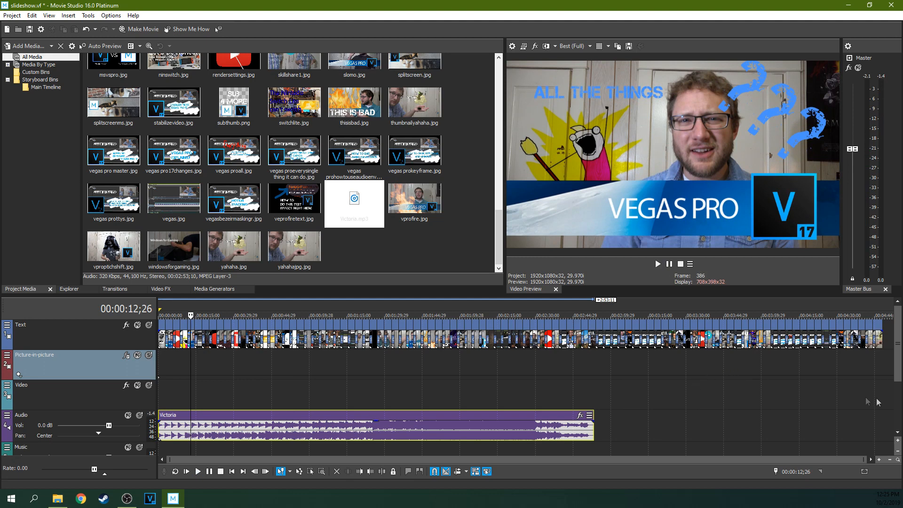
{"action": "mouse_move", "coordinate": [878, 403]}
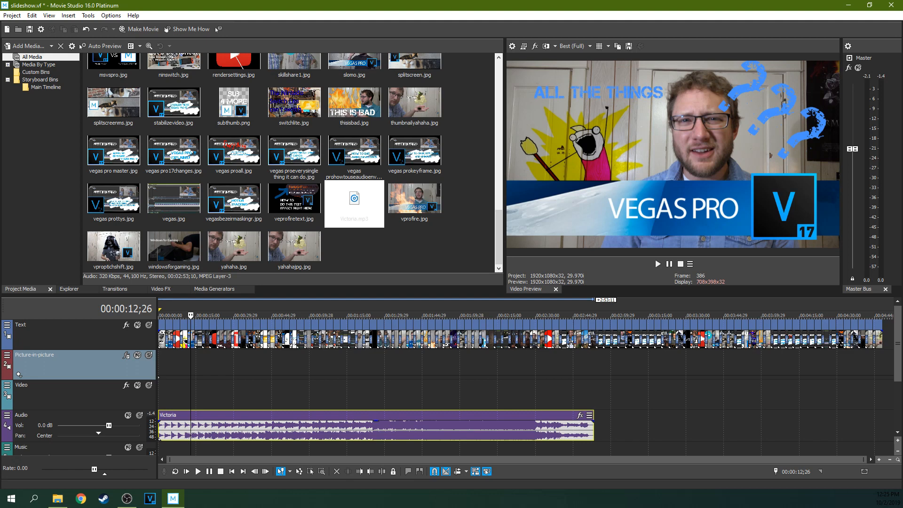
{"action": "mouse_move", "coordinate": [667, 378]}
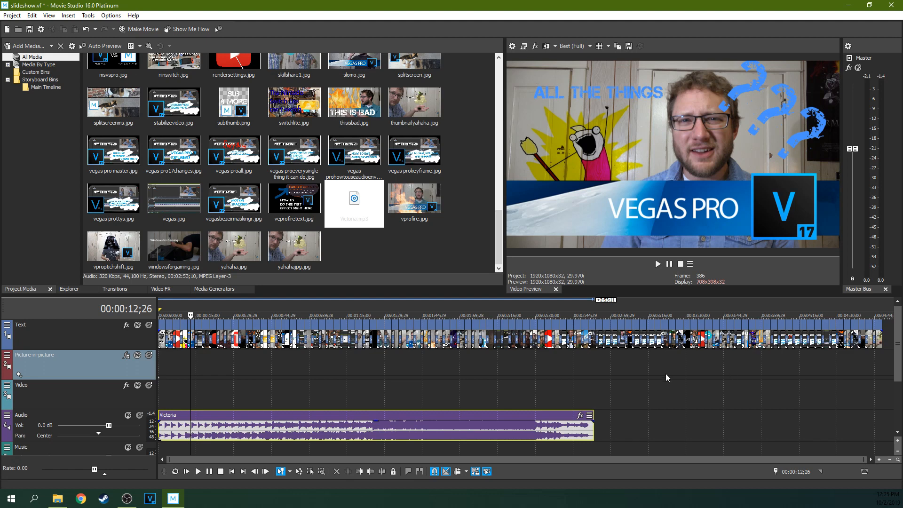
{"action": "mouse_move", "coordinate": [675, 377]}
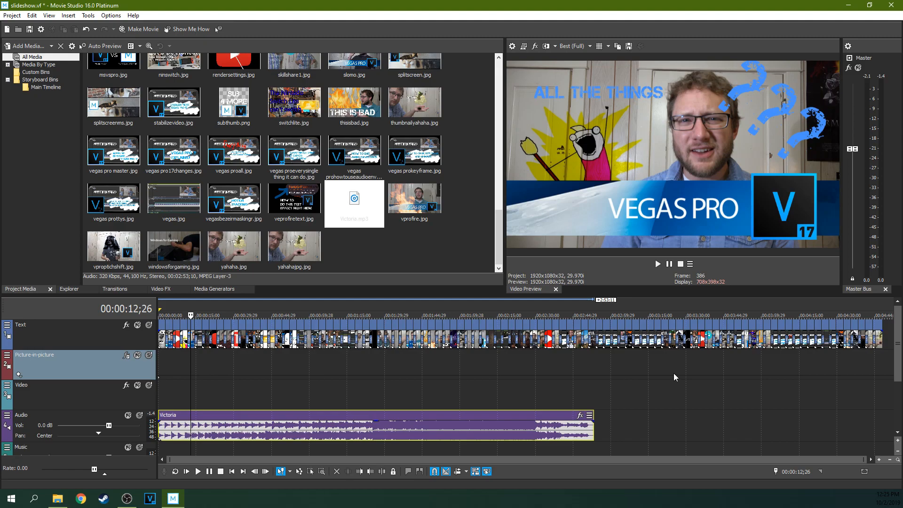